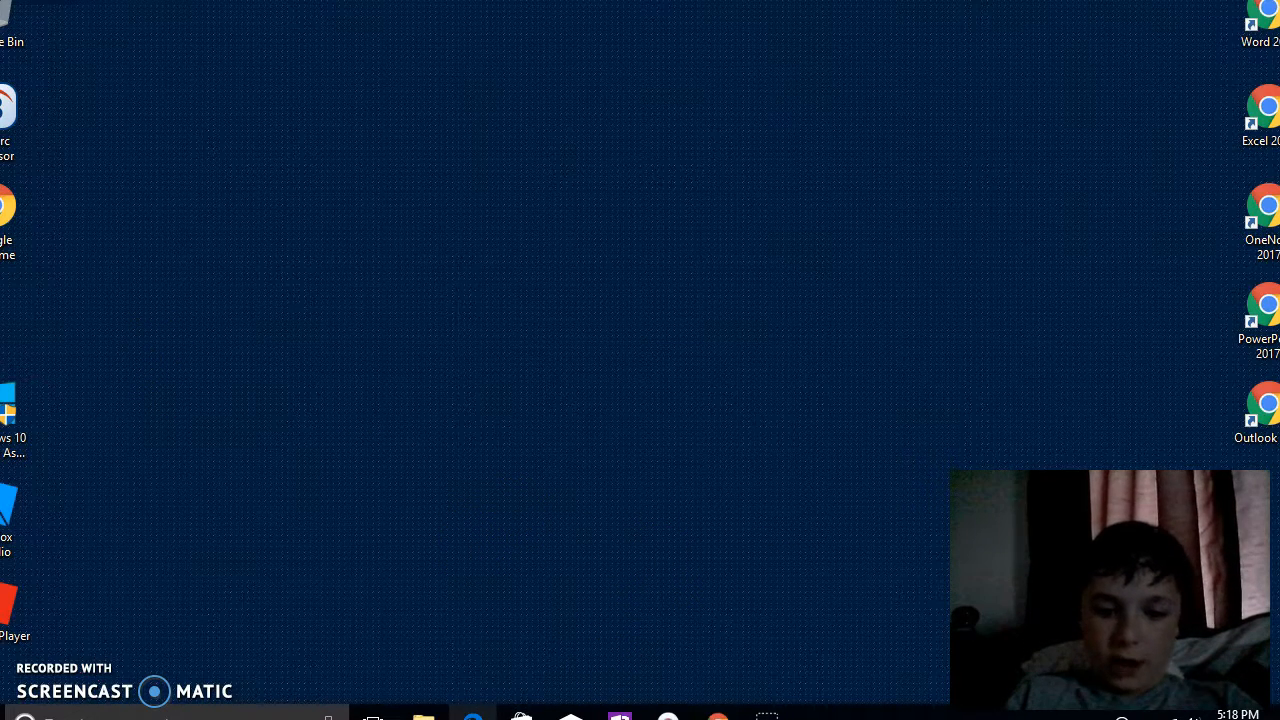
Launch Microsoft Edge from the taskbar and maximize it on its start page
{"action": "left_click", "coordinate": [472, 716]}
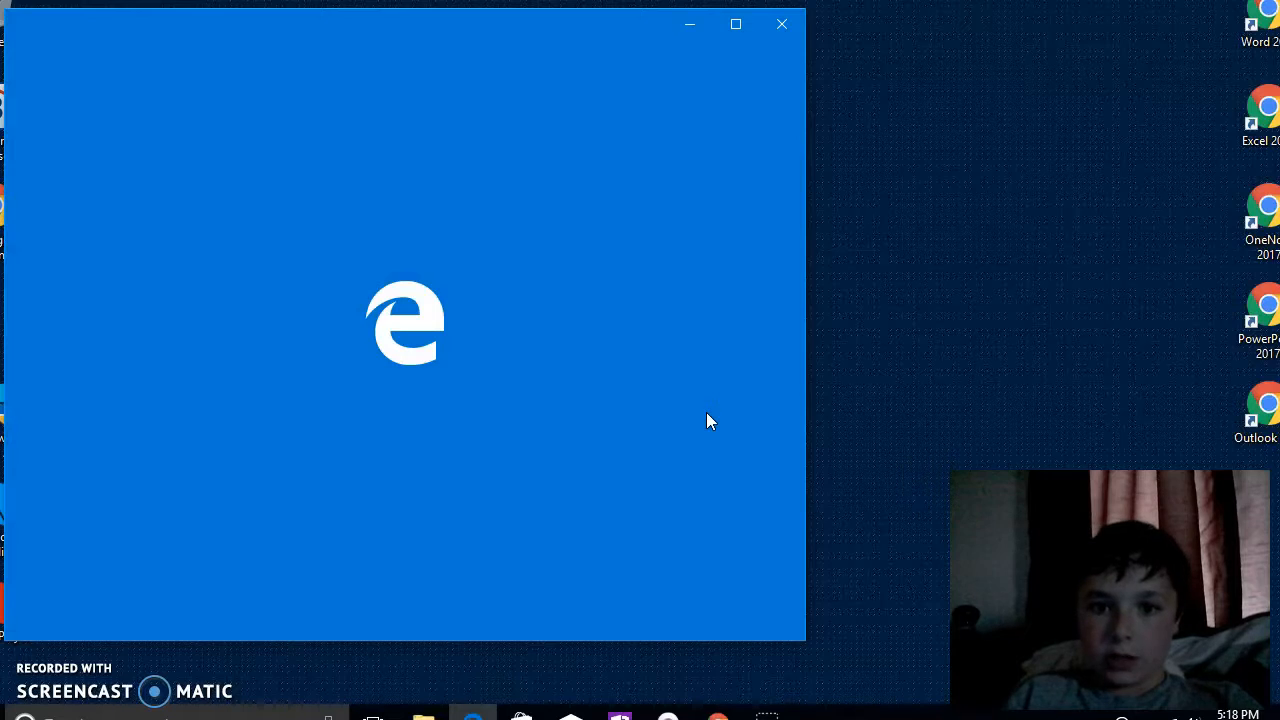
{"action": "left_click", "coordinate": [736, 24]}
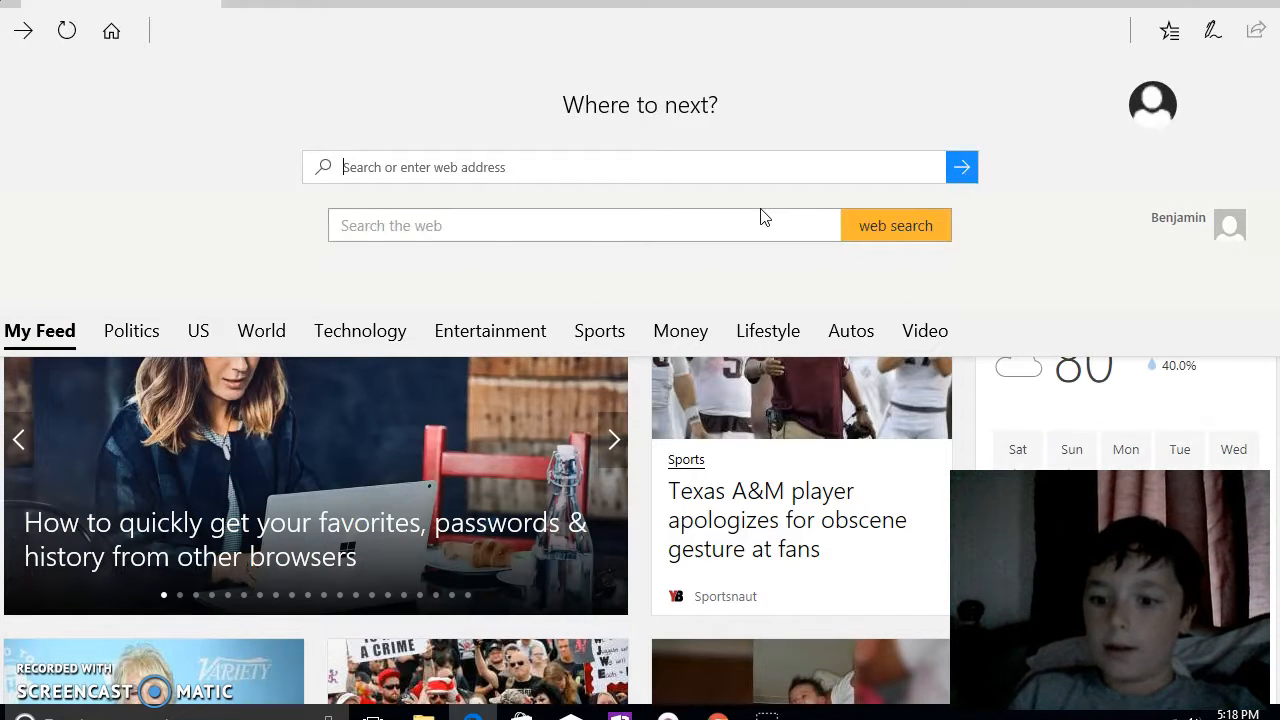
Search Bing for 'firefox download' from the Edge address bar
{"action": "left_click", "coordinate": [550, 224]}
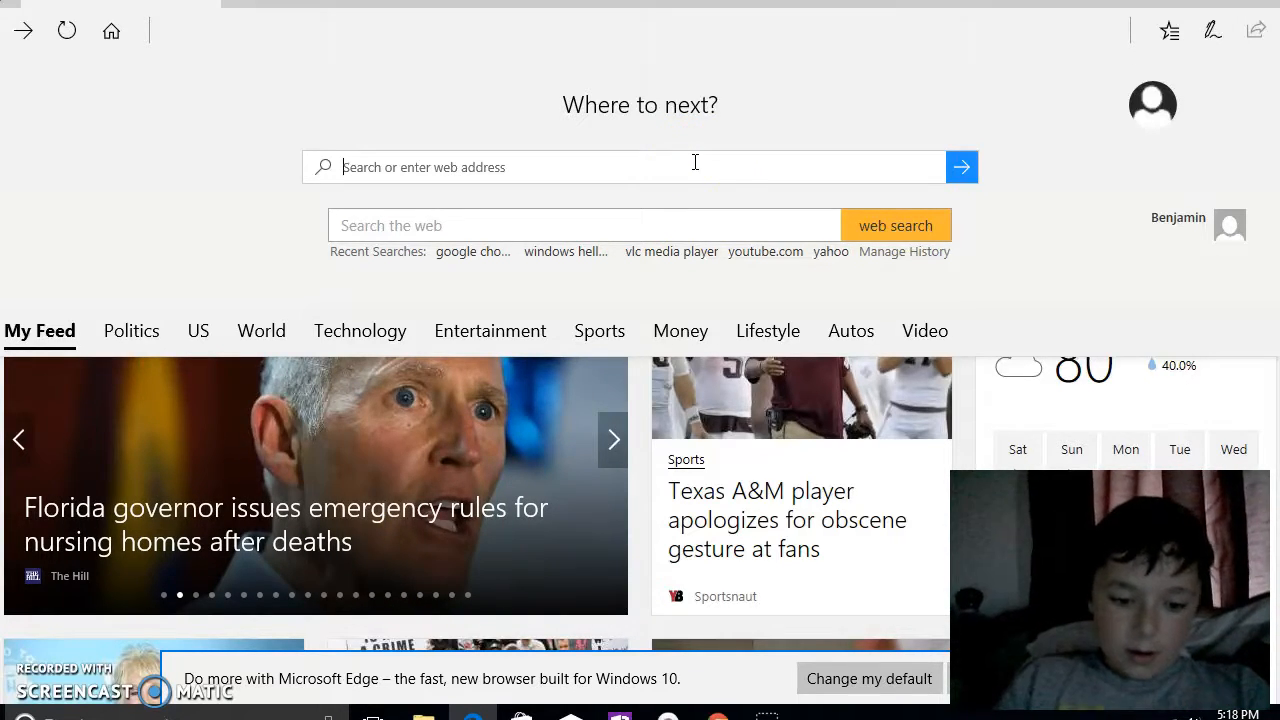
{"action": "type", "text": "firefox download"}
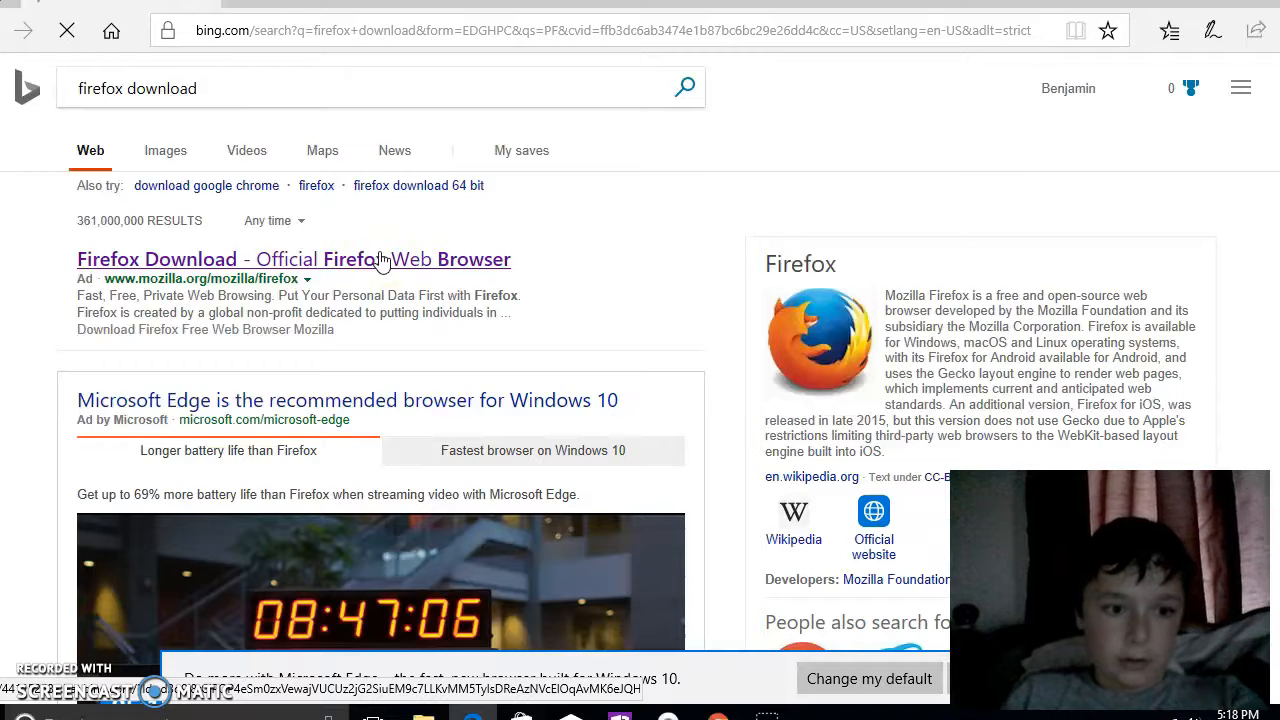
Go to the official Firefox download page and start the Free Download of Firefox Installer.exe
{"action": "left_click", "coordinate": [292, 260]}
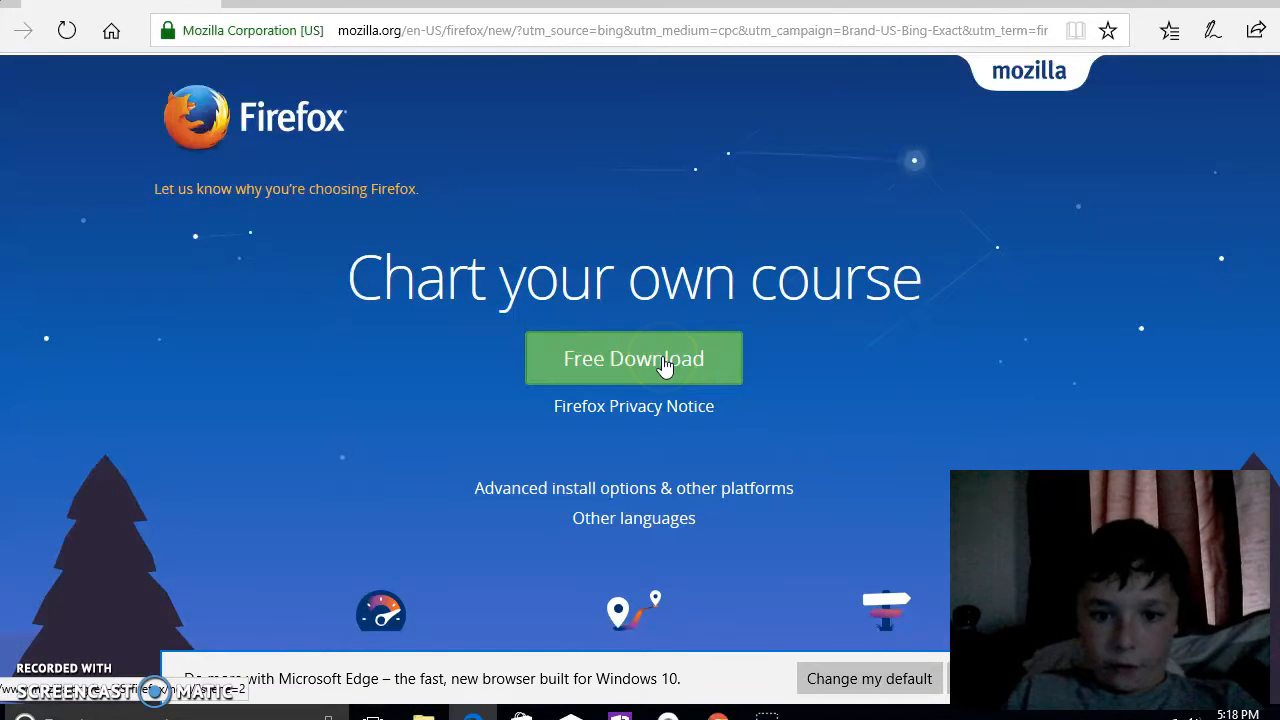
{"action": "left_click", "coordinate": [632, 358]}
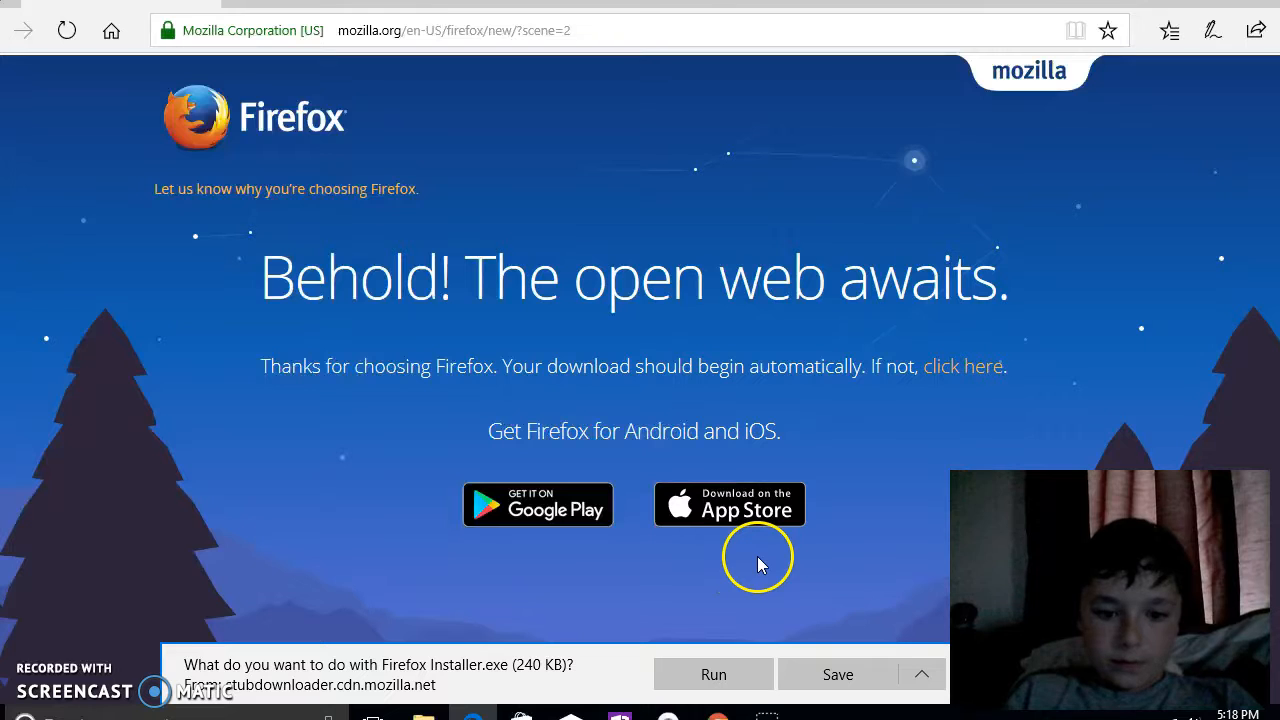
Run the downloaded Firefox Installer.exe so installation begins
{"action": "left_click", "coordinate": [712, 672]}
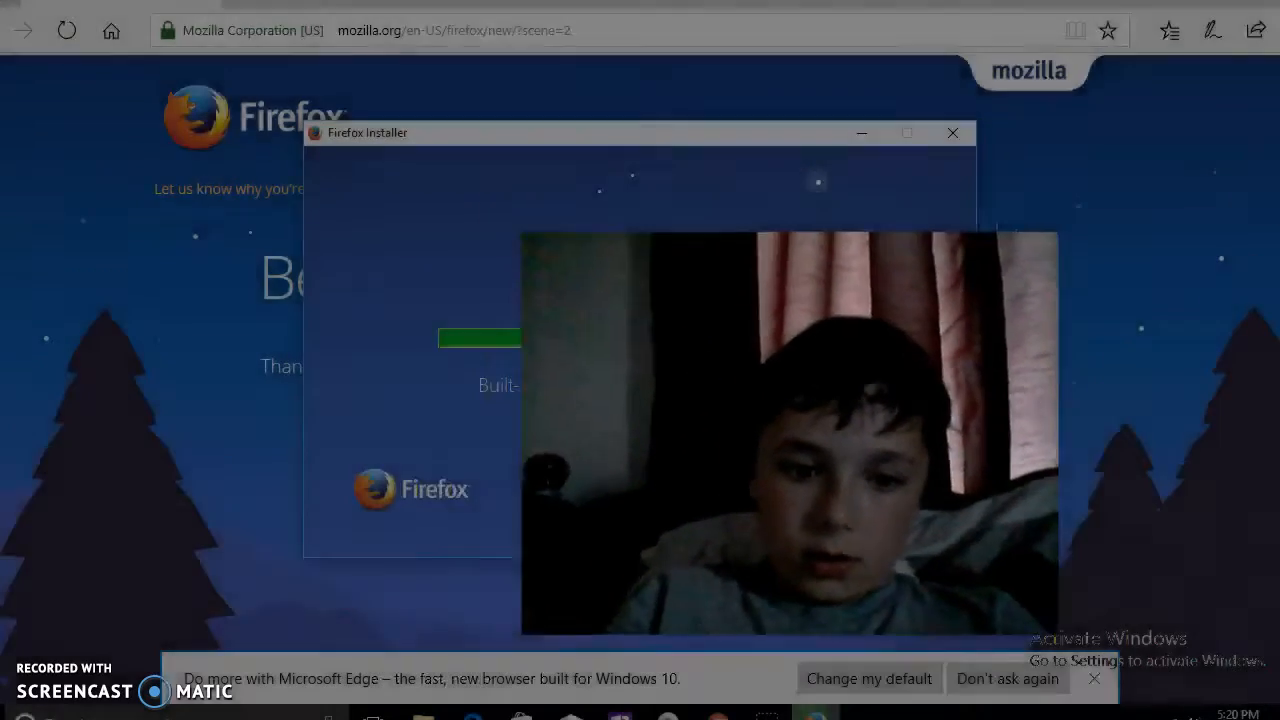
Dismiss Firefox's default-browser prompt, leaving the new browser on its start page
{"action": "left_click", "coordinate": [952, 132]}
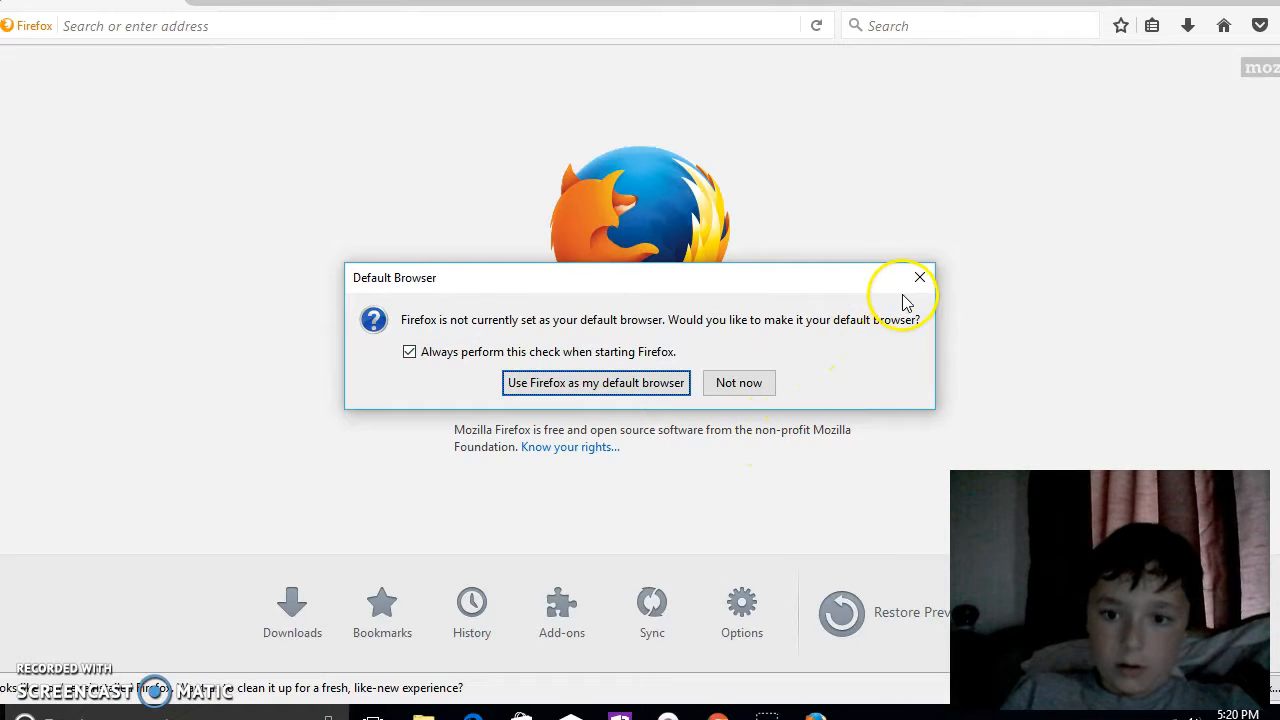
{"action": "left_click", "coordinate": [918, 276]}
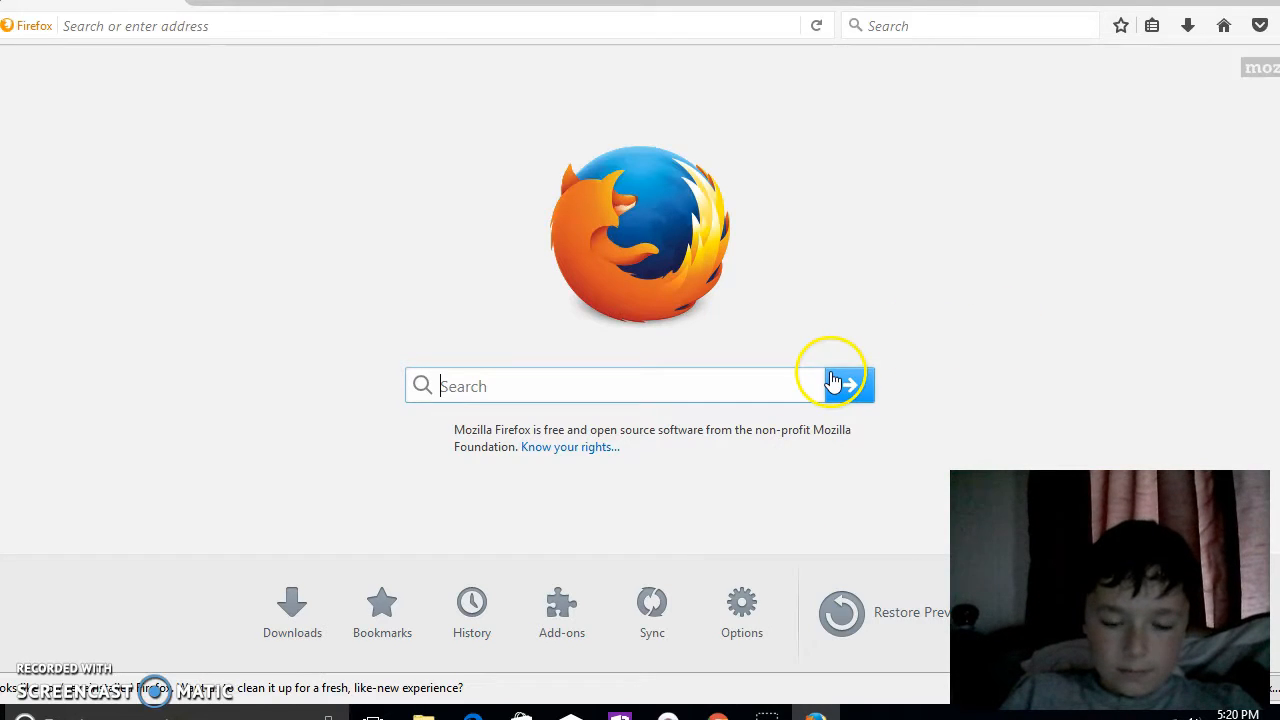
{"action": "mouse_move", "coordinate": [878, 438]}
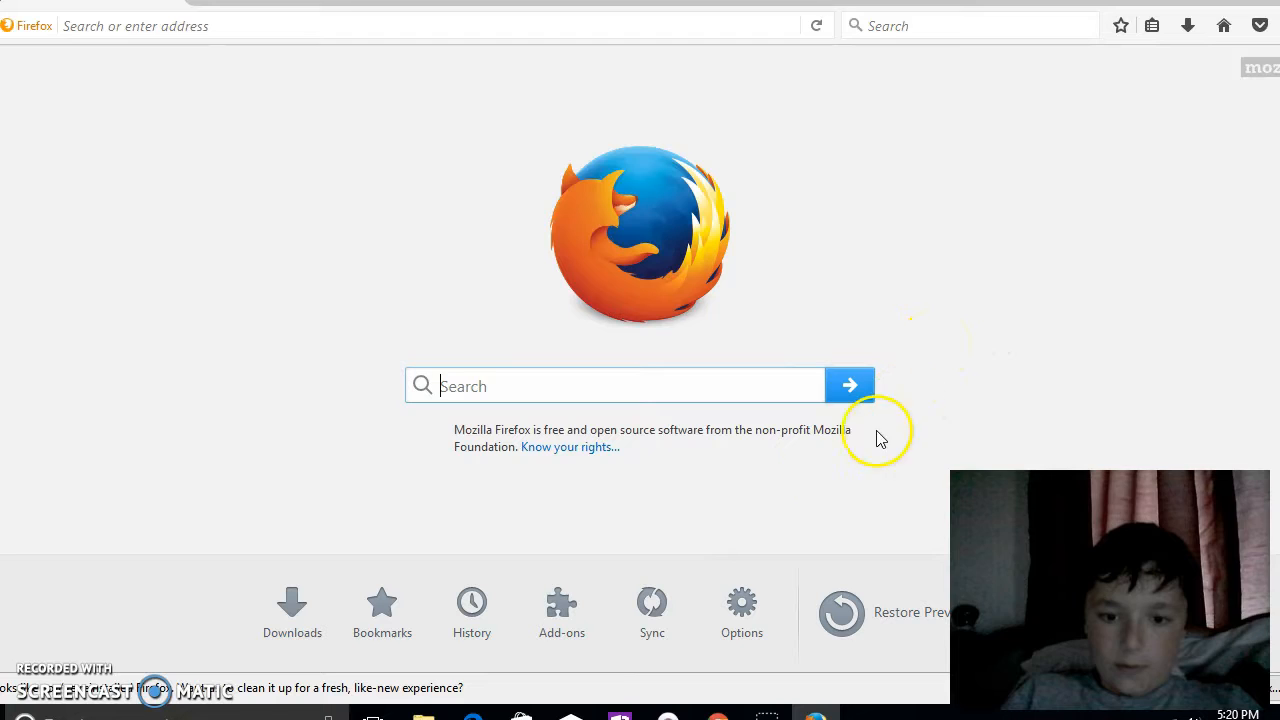
{"action": "mouse_move", "coordinate": [944, 376]}
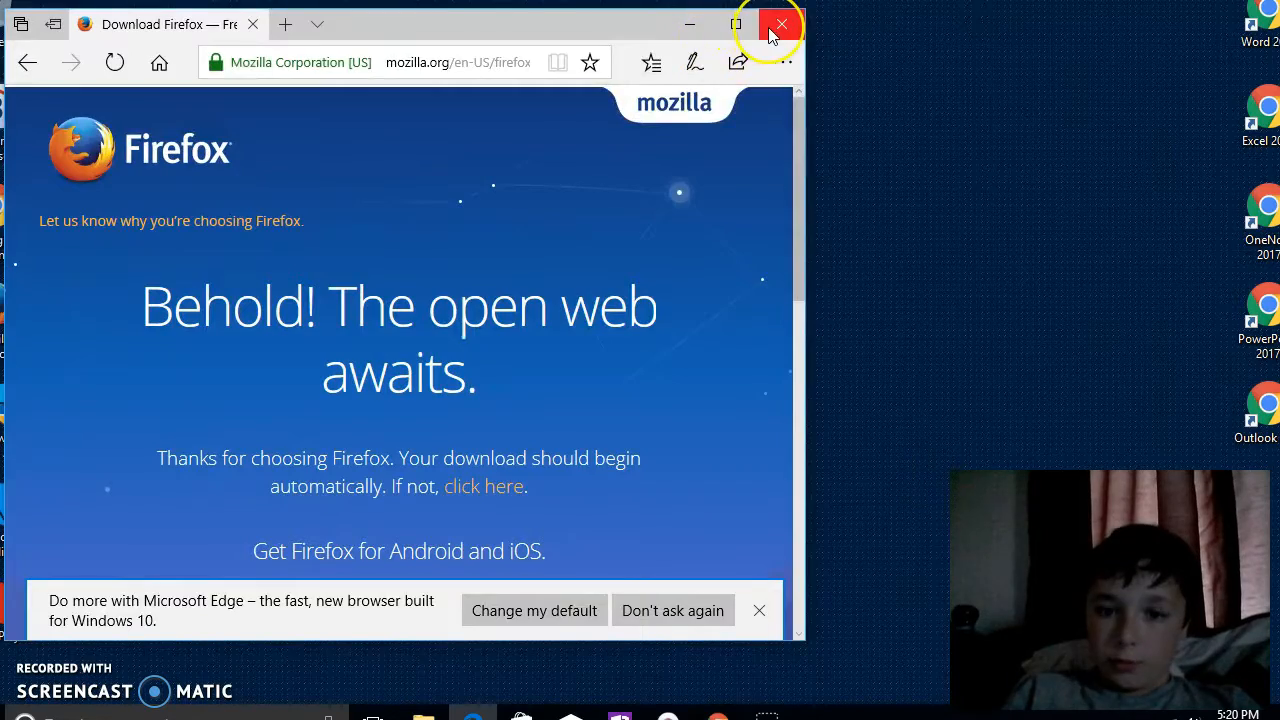
Close the Edge download window to return to the desktop
{"action": "left_click", "coordinate": [780, 24]}
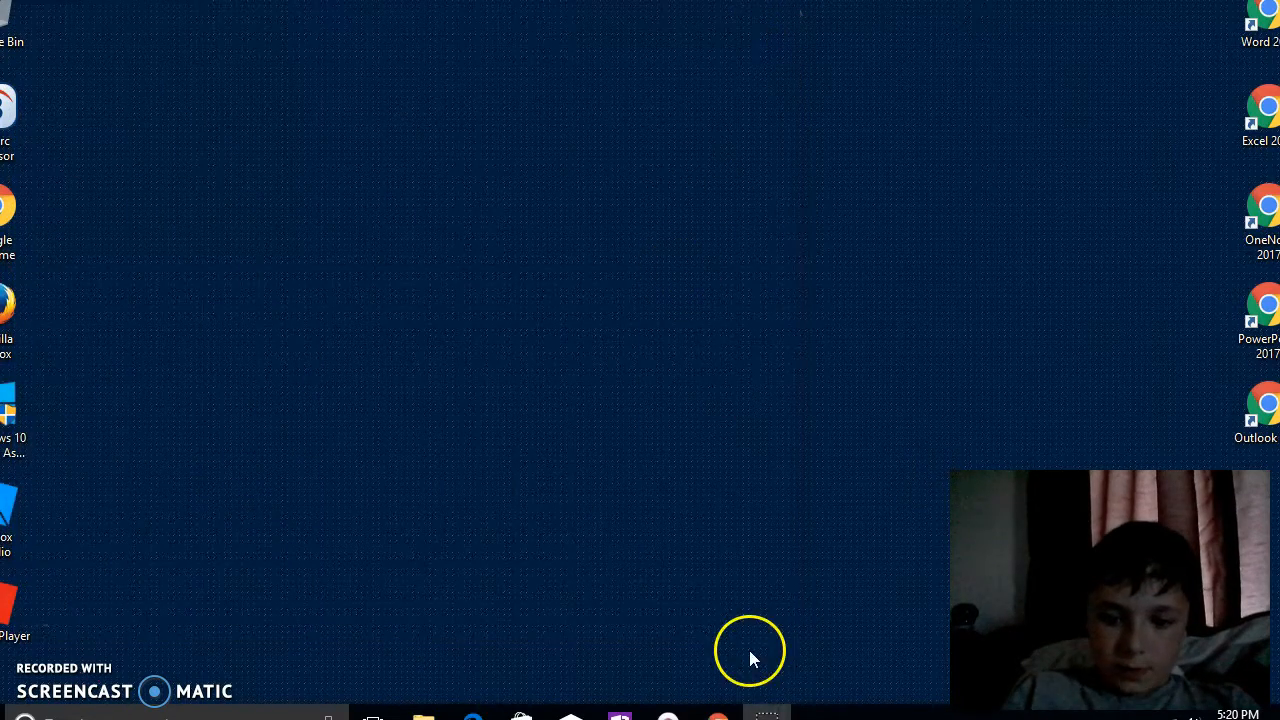